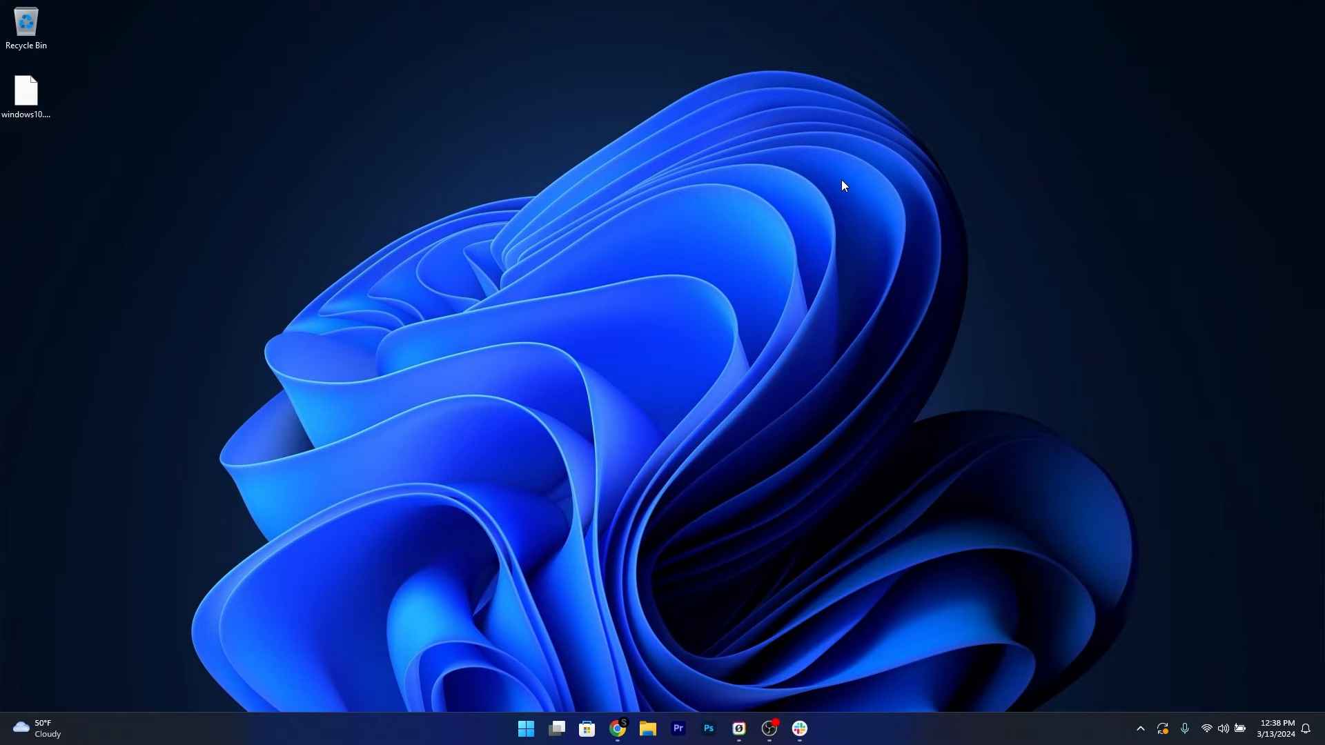
{"action": "mouse_move", "coordinate": [676, 408]}
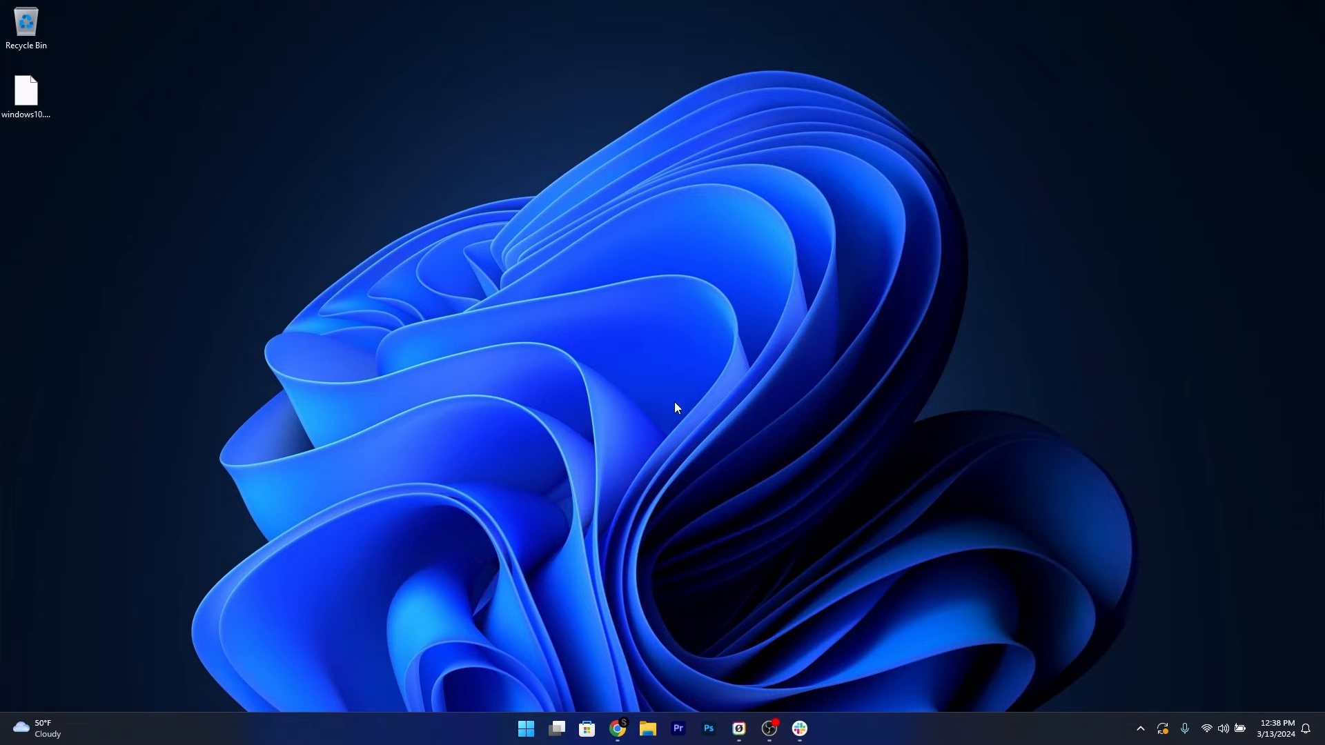
{"action": "mouse_move", "coordinate": [618, 729]}
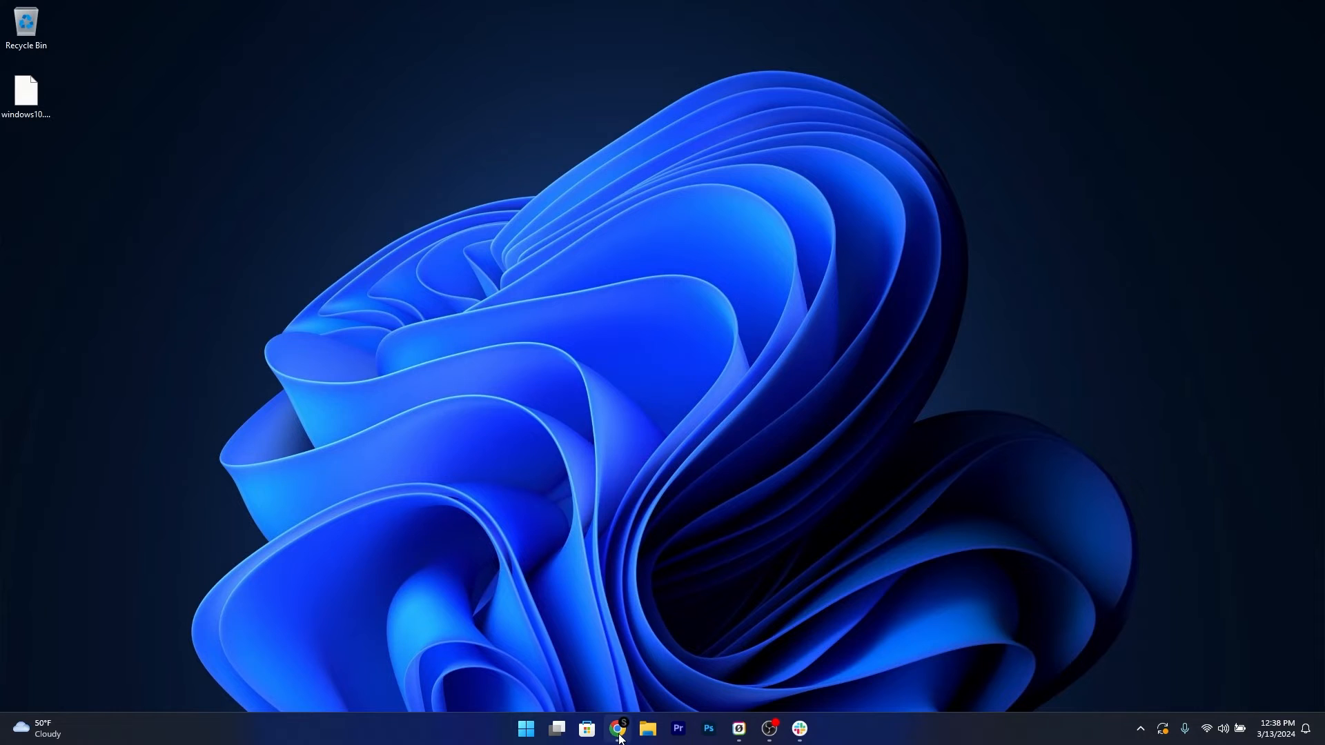
Open Chrome from the taskbar to show the KB5035853 Update Catalog results
{"action": "left_click", "coordinate": [618, 733]}
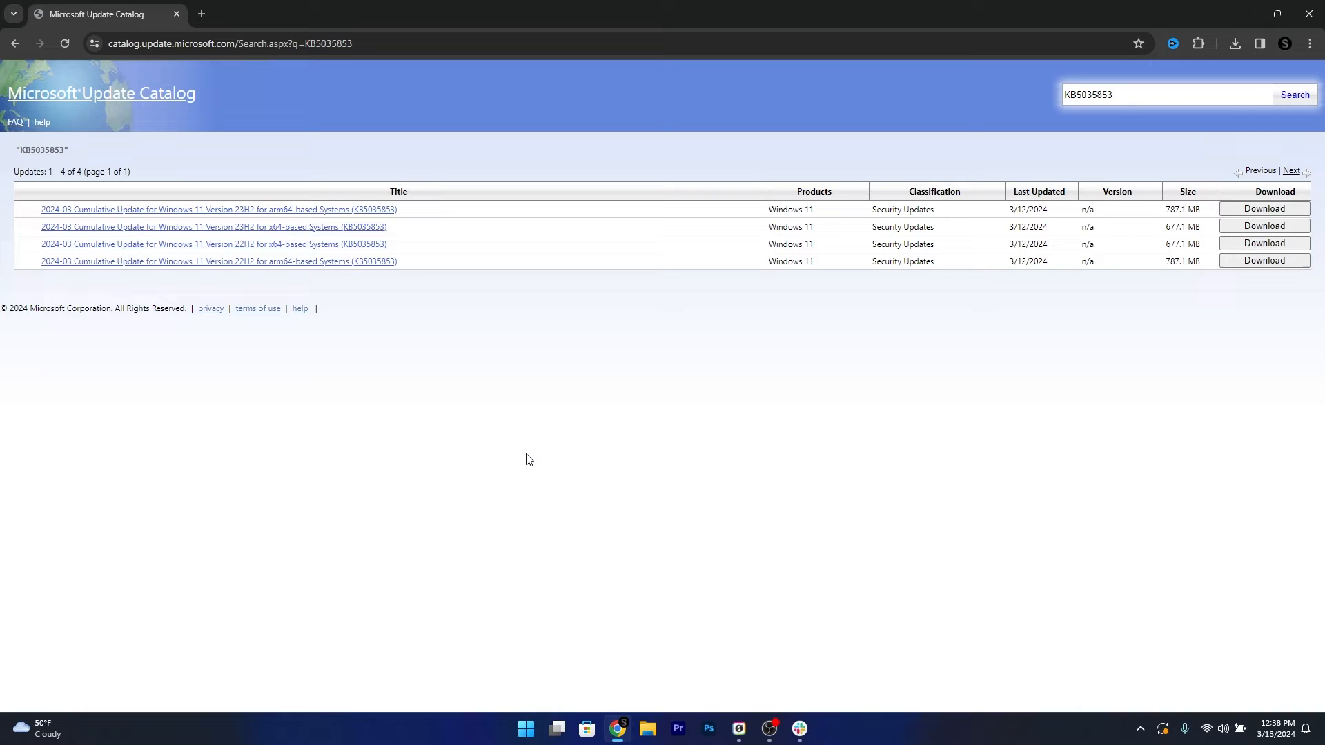
Download the 23H2 arm64 KB5035853 .msu package and save it to the Desktop
{"action": "left_click", "coordinate": [1166, 94]}
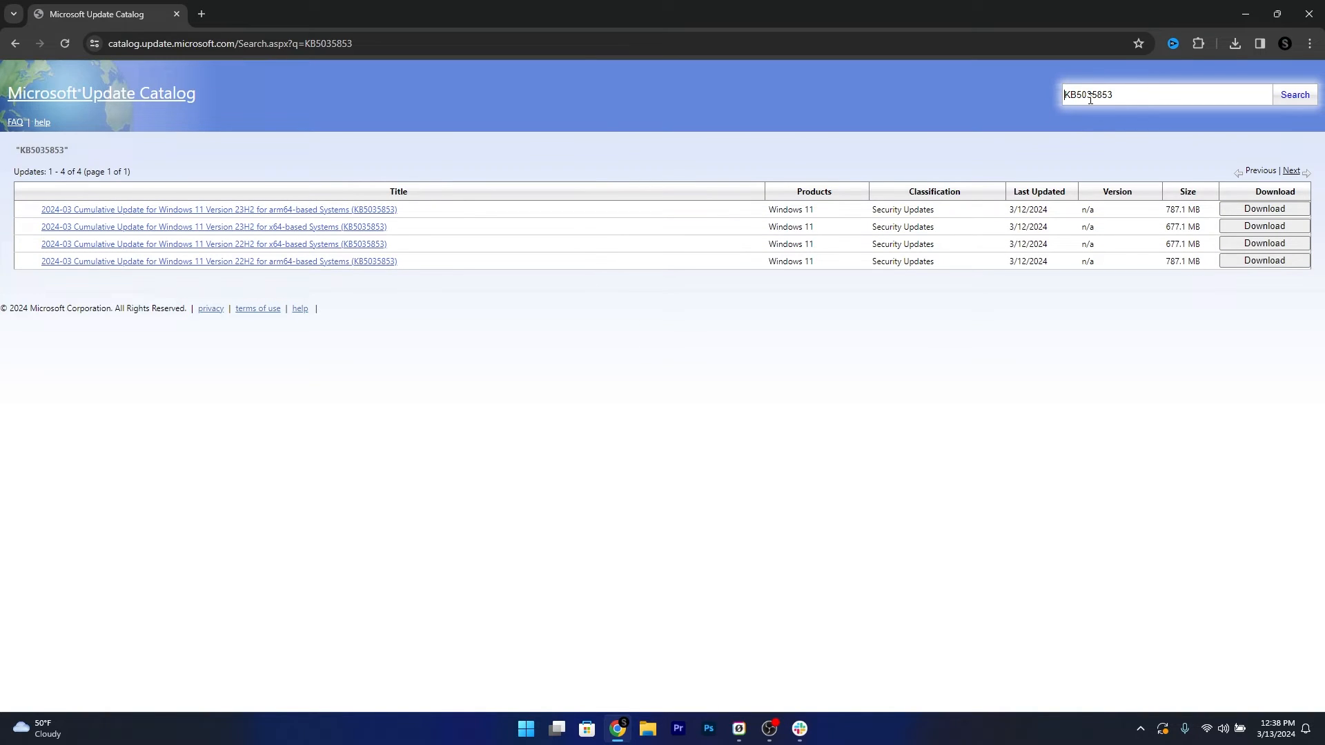
{"action": "mouse_move", "coordinate": [1140, 112]}
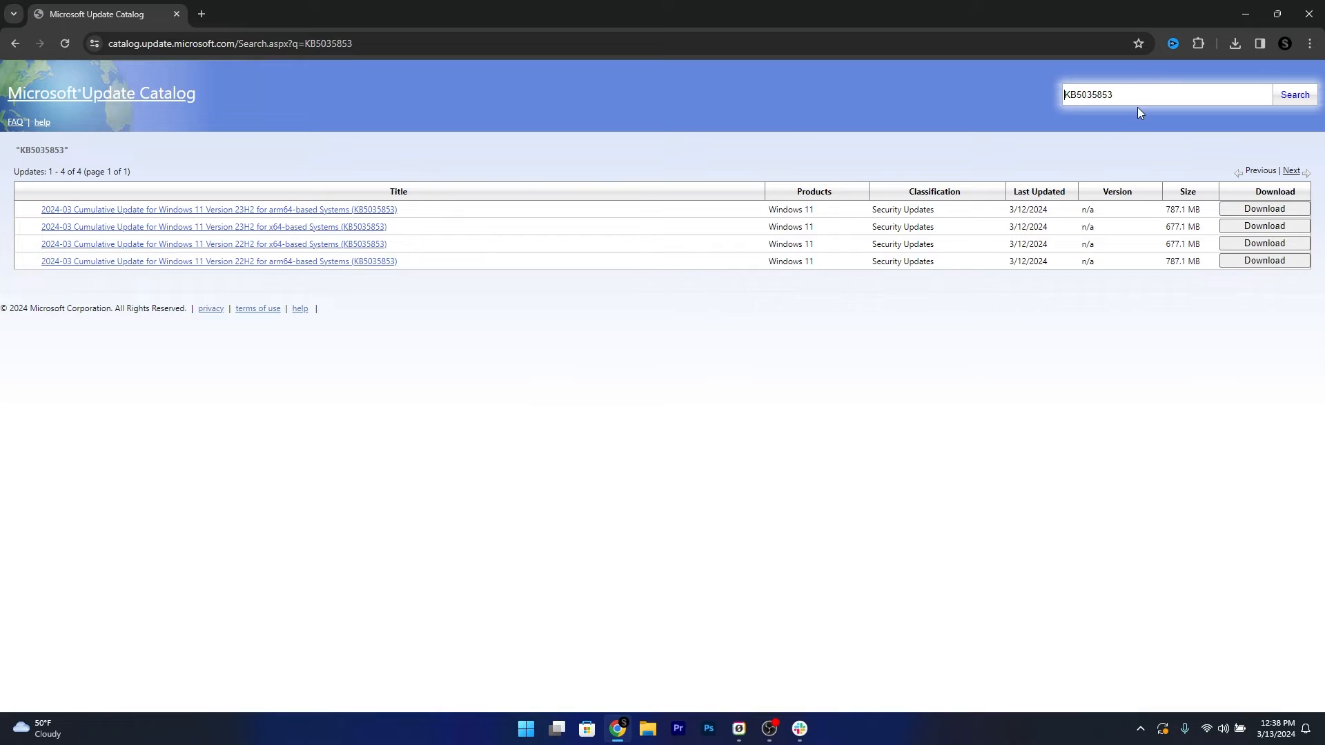
{"action": "mouse_move", "coordinate": [472, 367]}
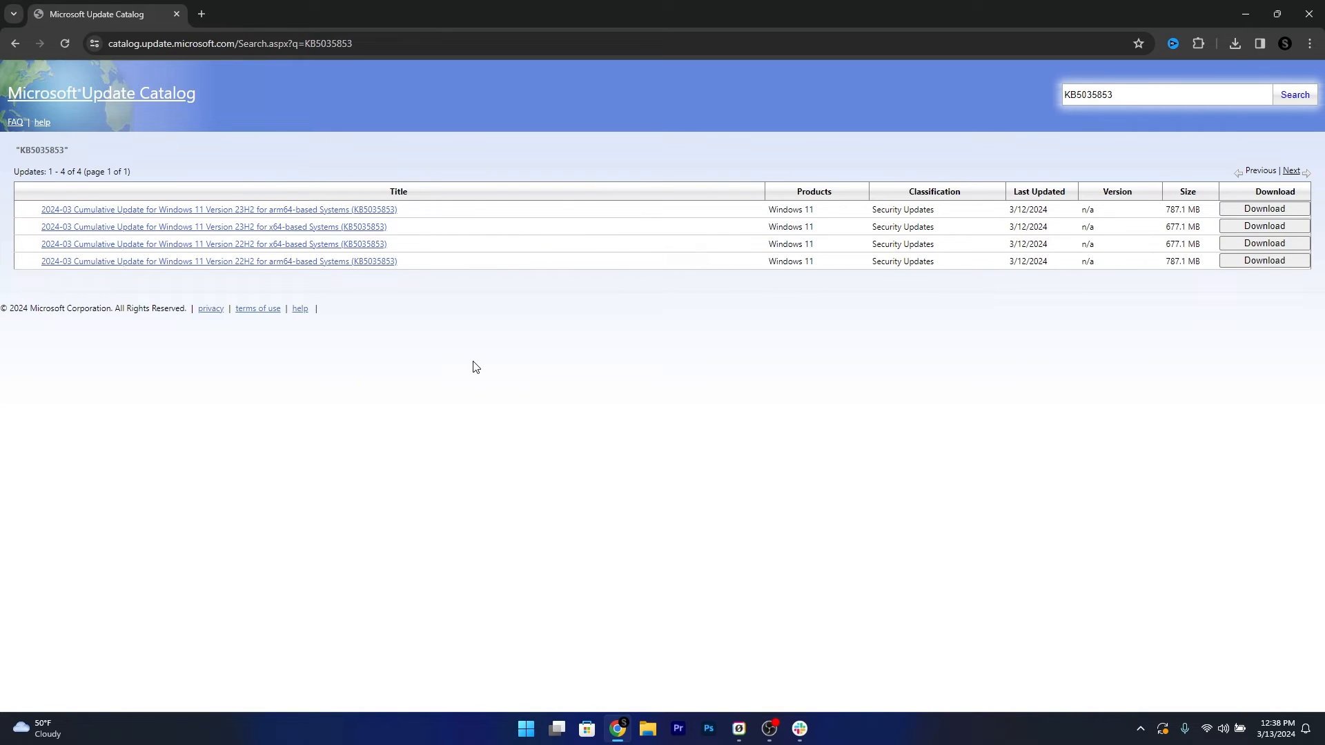
{"action": "mouse_move", "coordinate": [241, 245]}
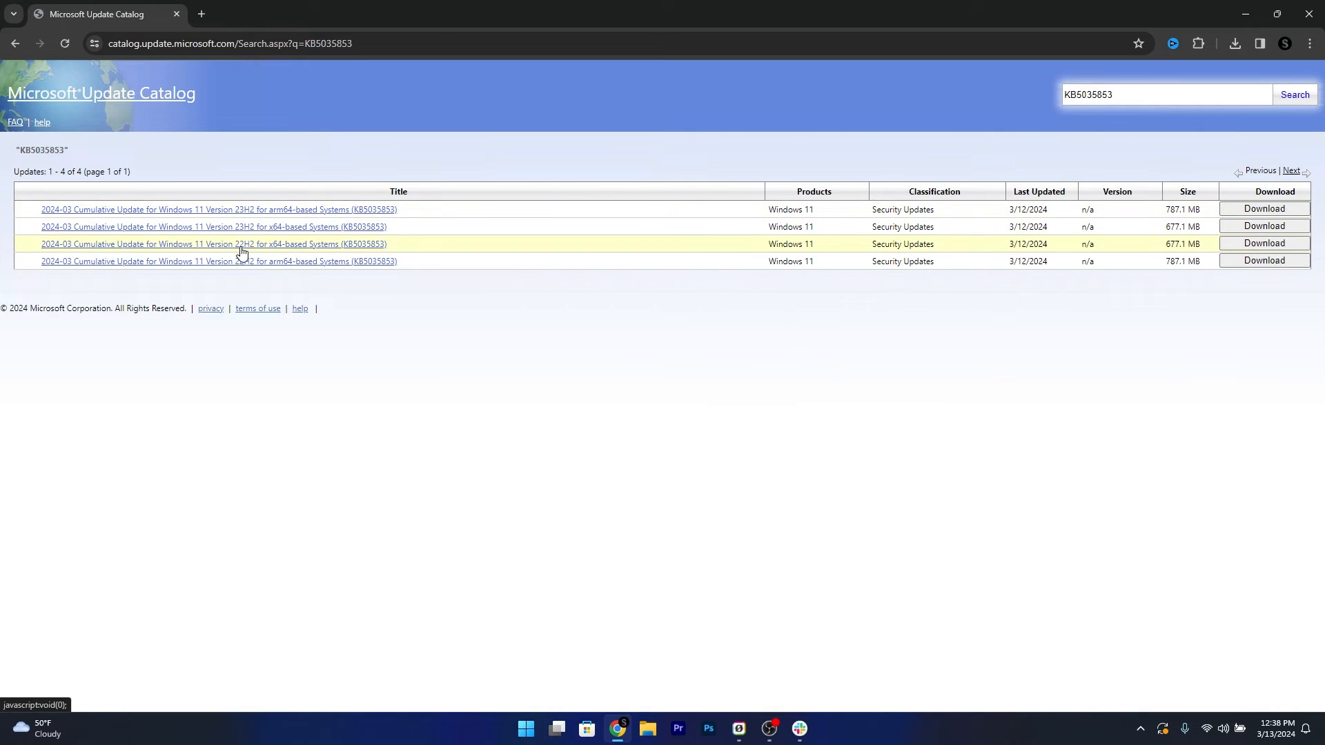
{"action": "mouse_move", "coordinate": [617, 314]}
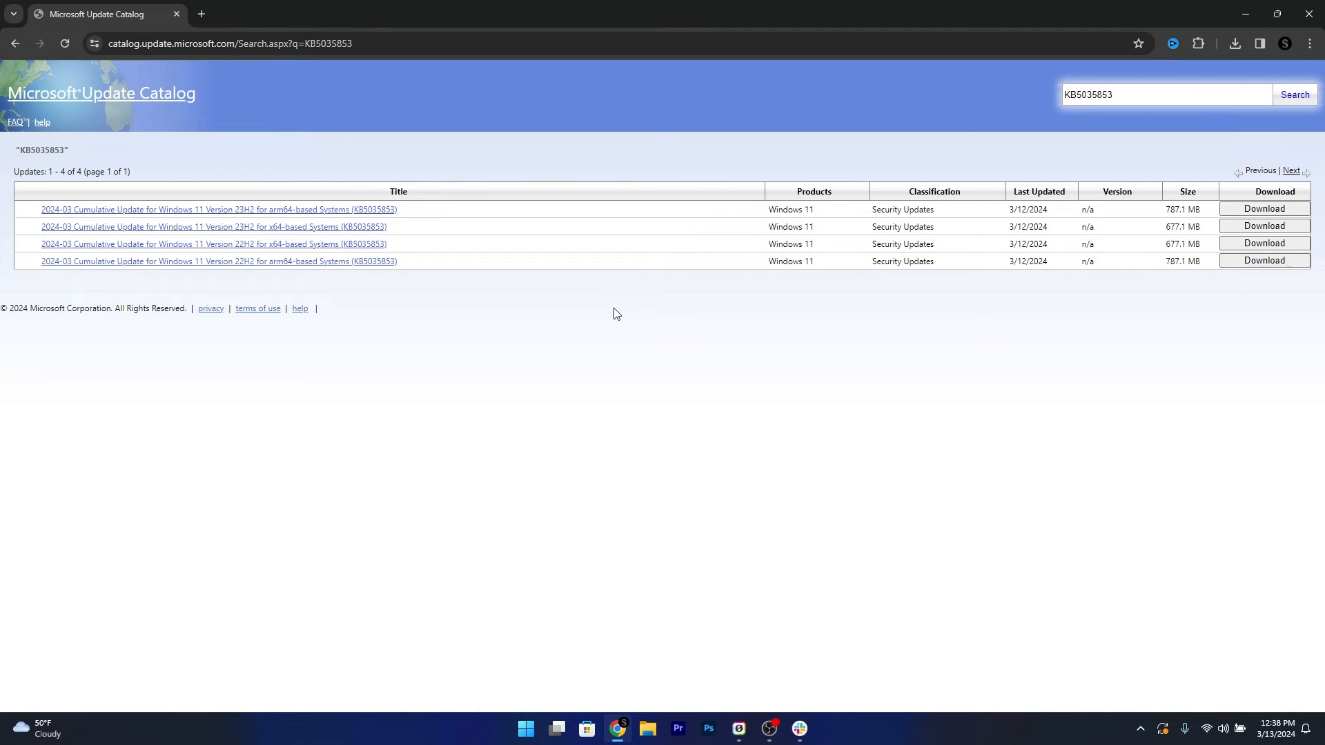
{"action": "mouse_move", "coordinate": [688, 313]}
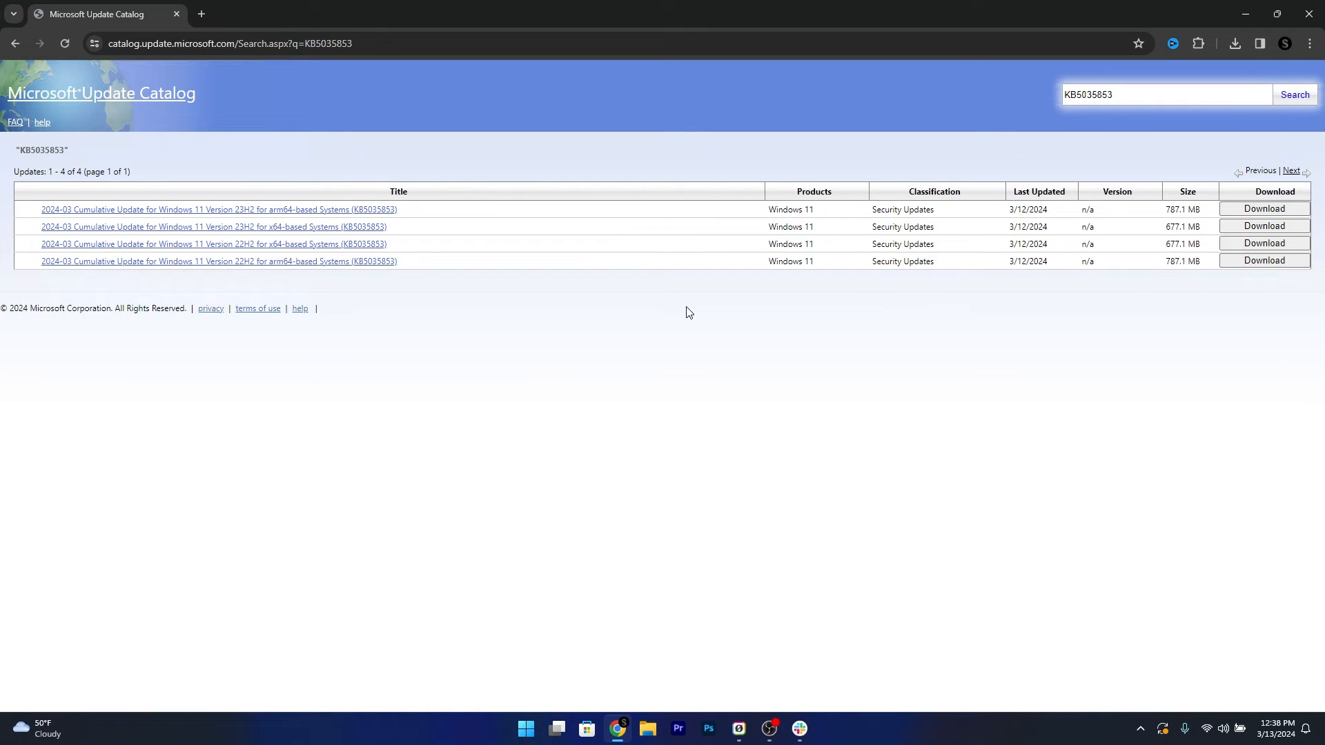
{"action": "mouse_move", "coordinate": [882, 296]}
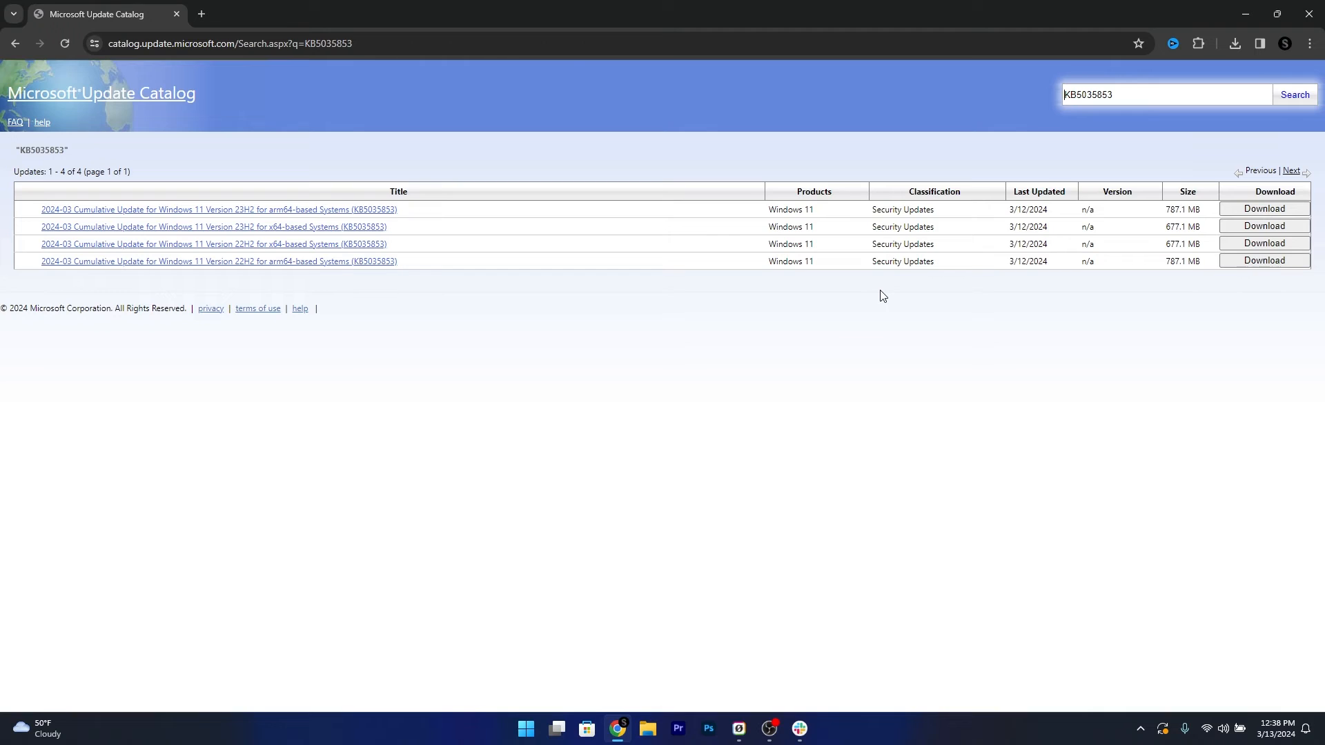
{"action": "mouse_move", "coordinate": [523, 245]}
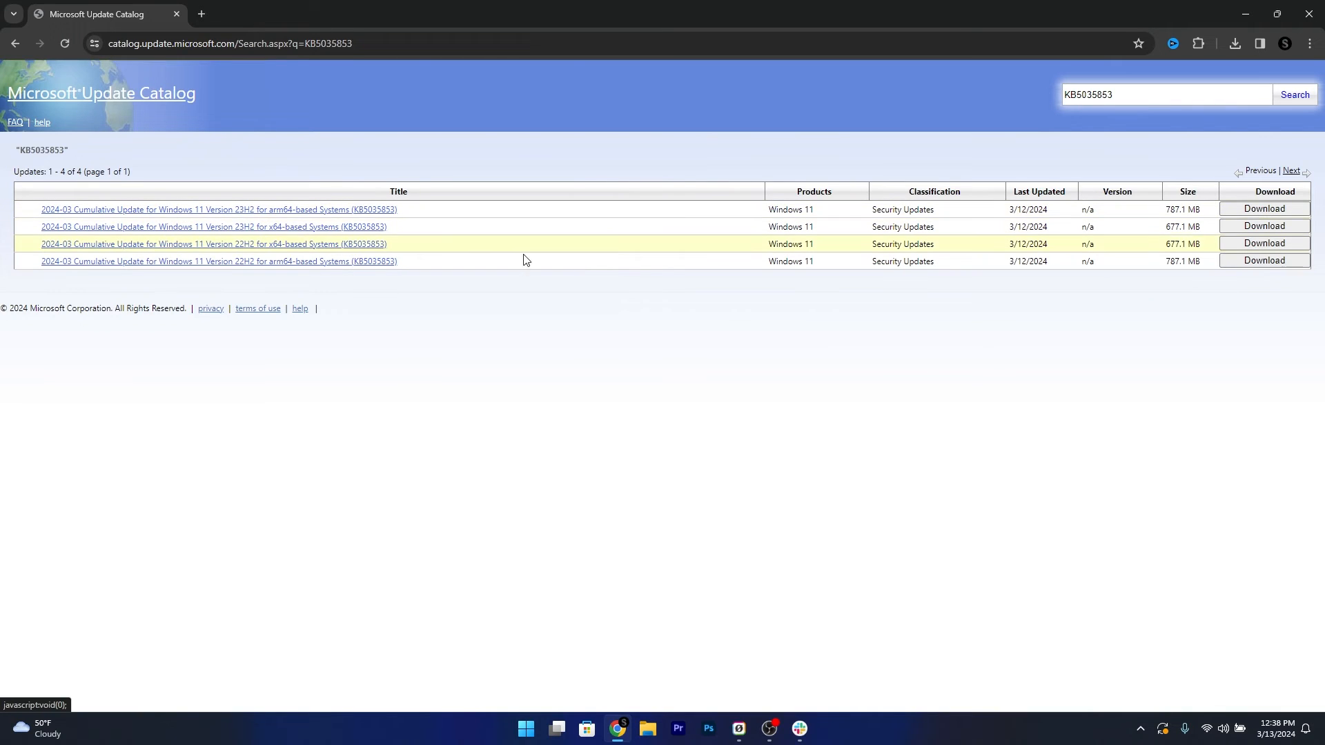
{"action": "left_click", "coordinate": [1264, 208]}
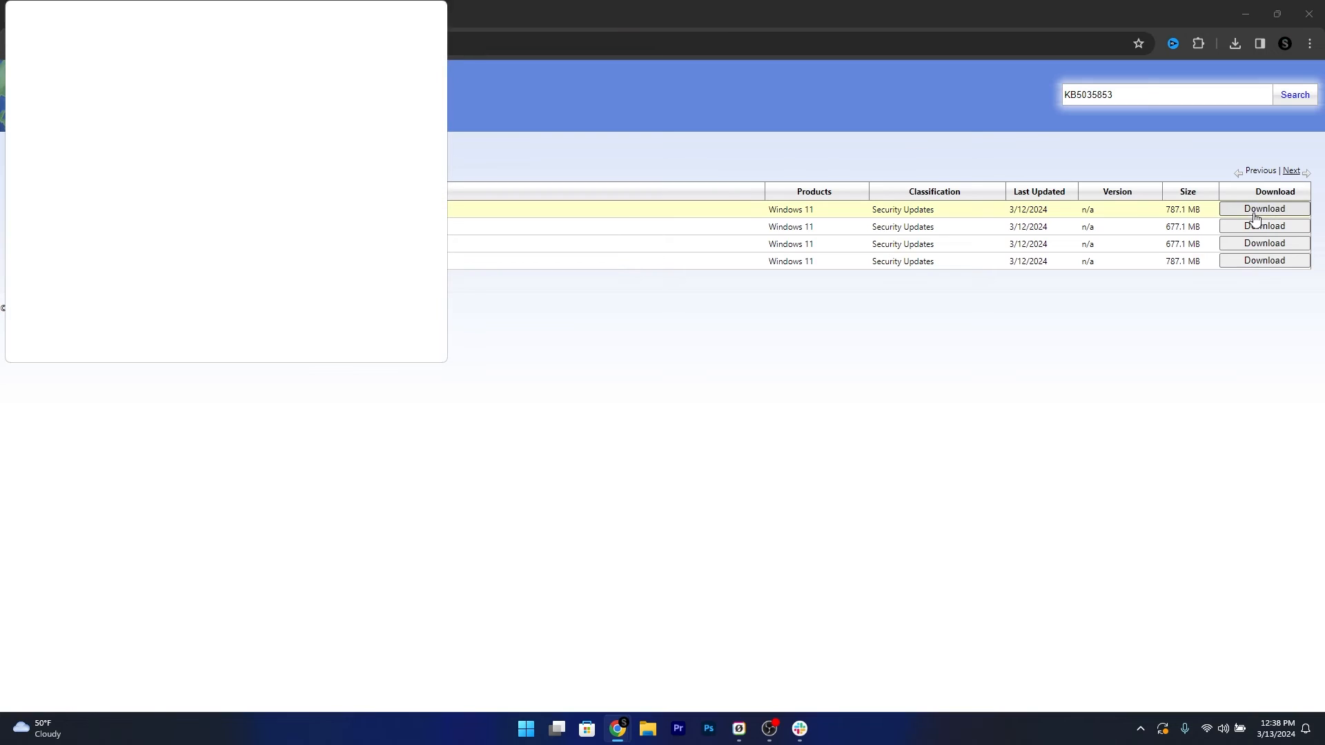
{"action": "left_click", "coordinate": [1264, 208]}
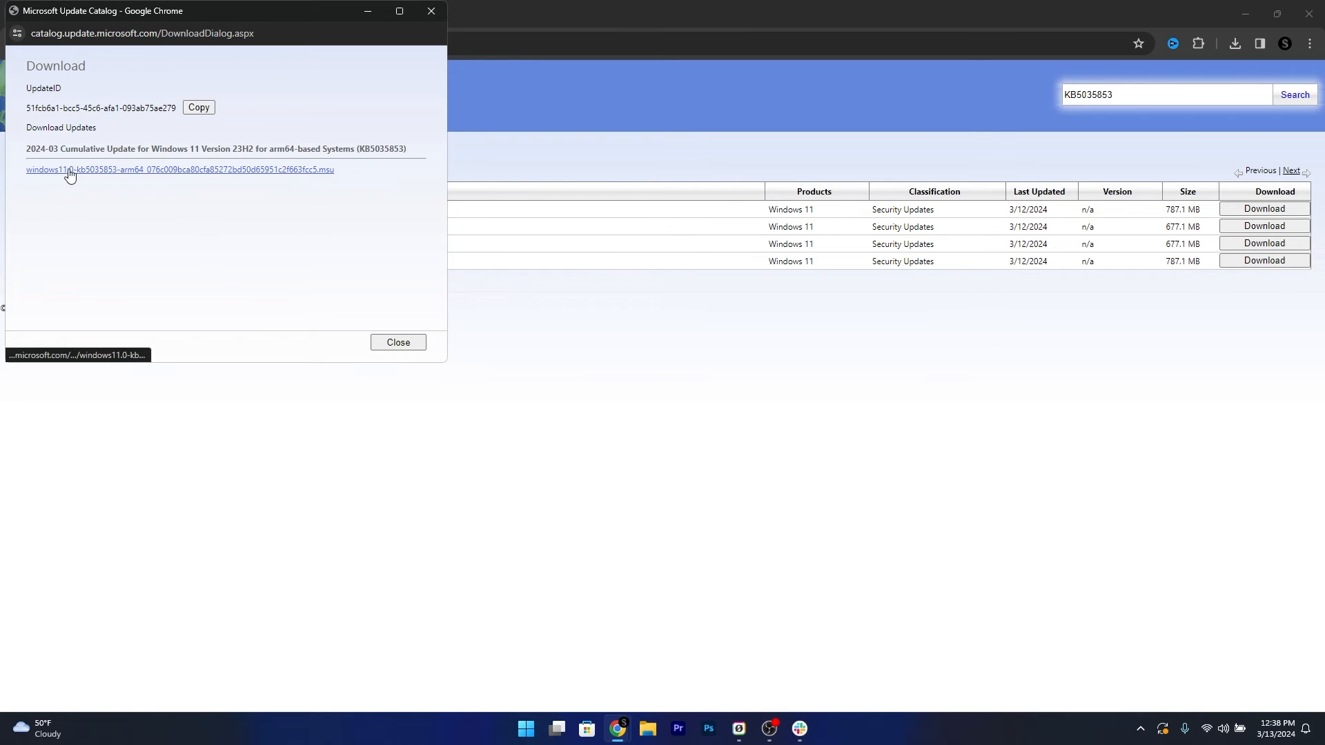
{"action": "left_click", "coordinate": [180, 169]}
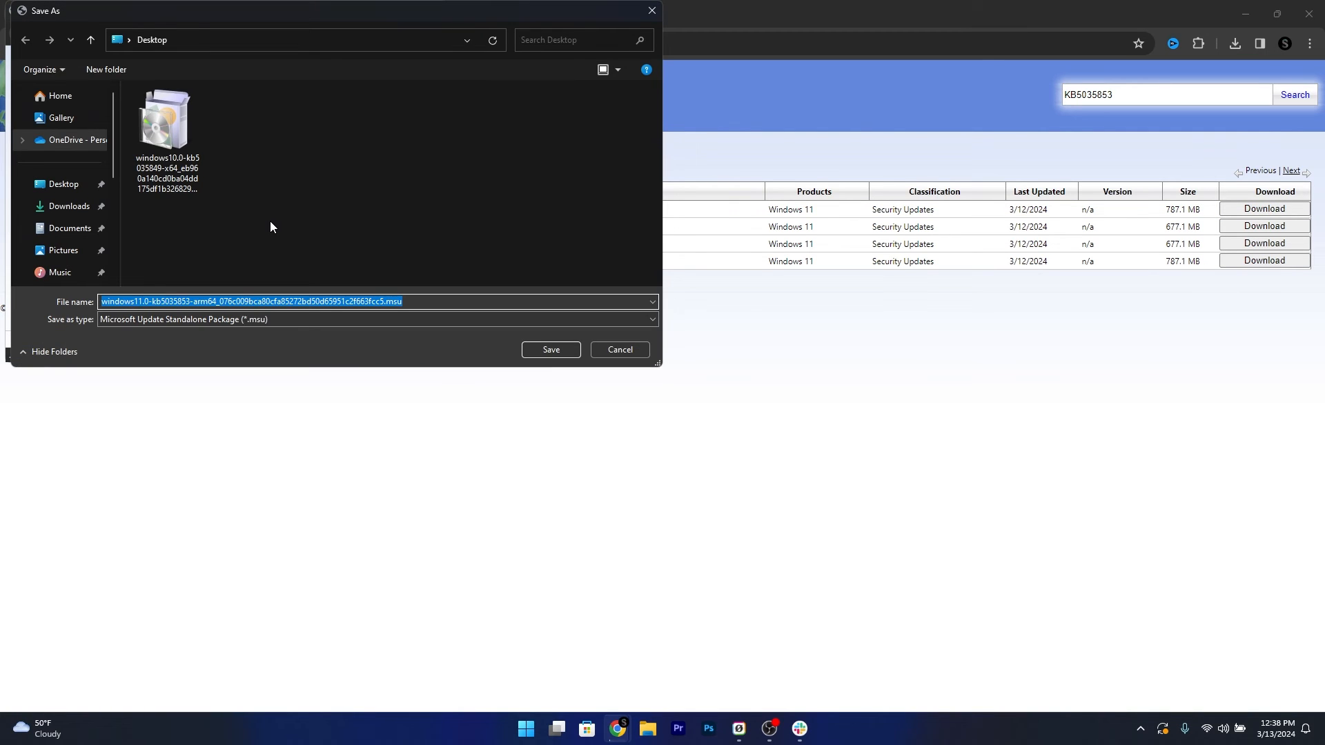
{"action": "mouse_move", "coordinate": [383, 262]}
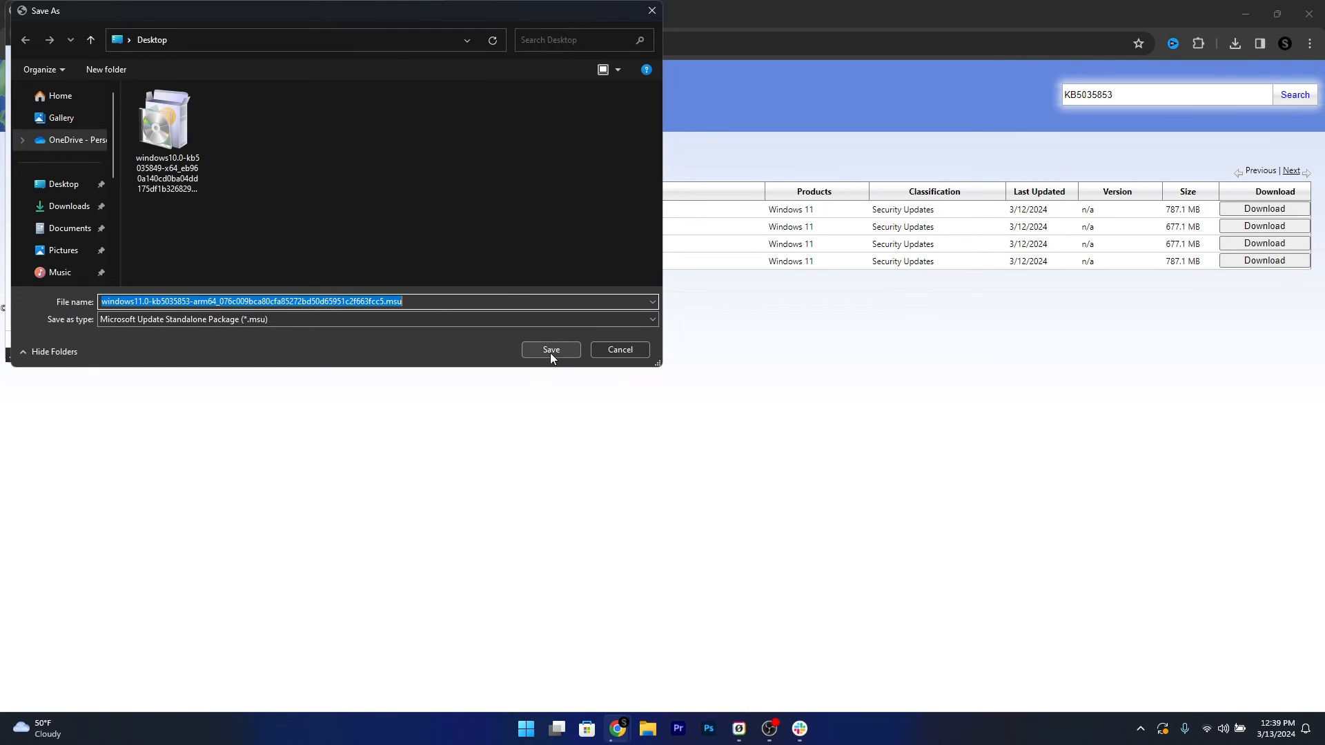
{"action": "left_click", "coordinate": [550, 350]}
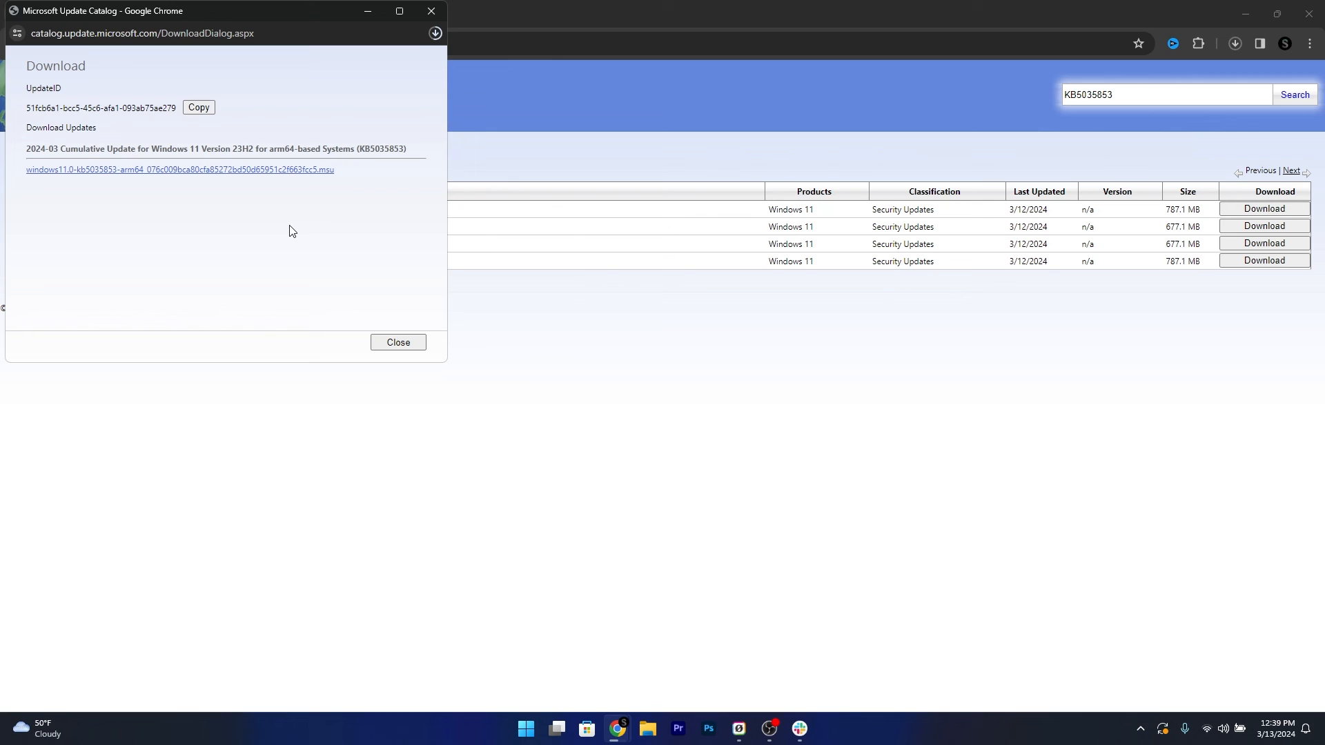
{"action": "mouse_move", "coordinate": [365, 343]}
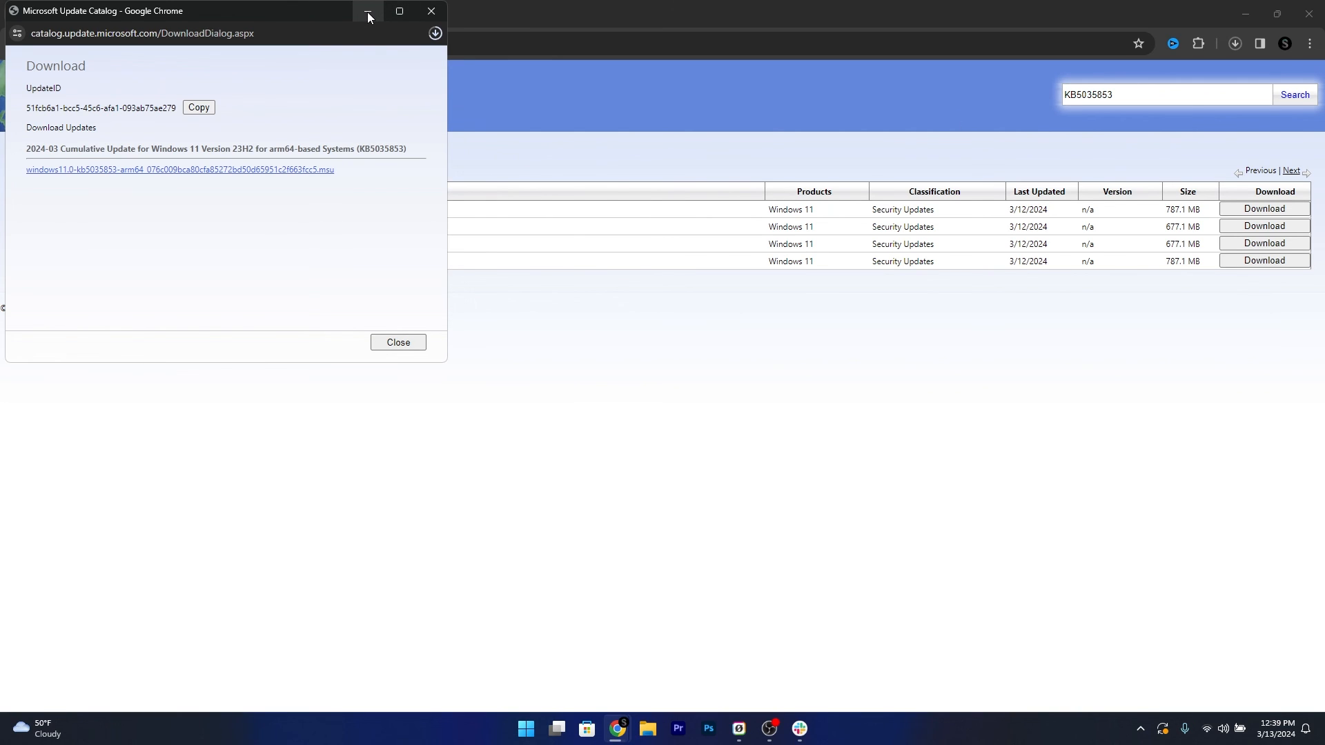
Minimize the Download popup to reveal the KB5035853 results page
{"action": "left_click", "coordinate": [397, 342]}
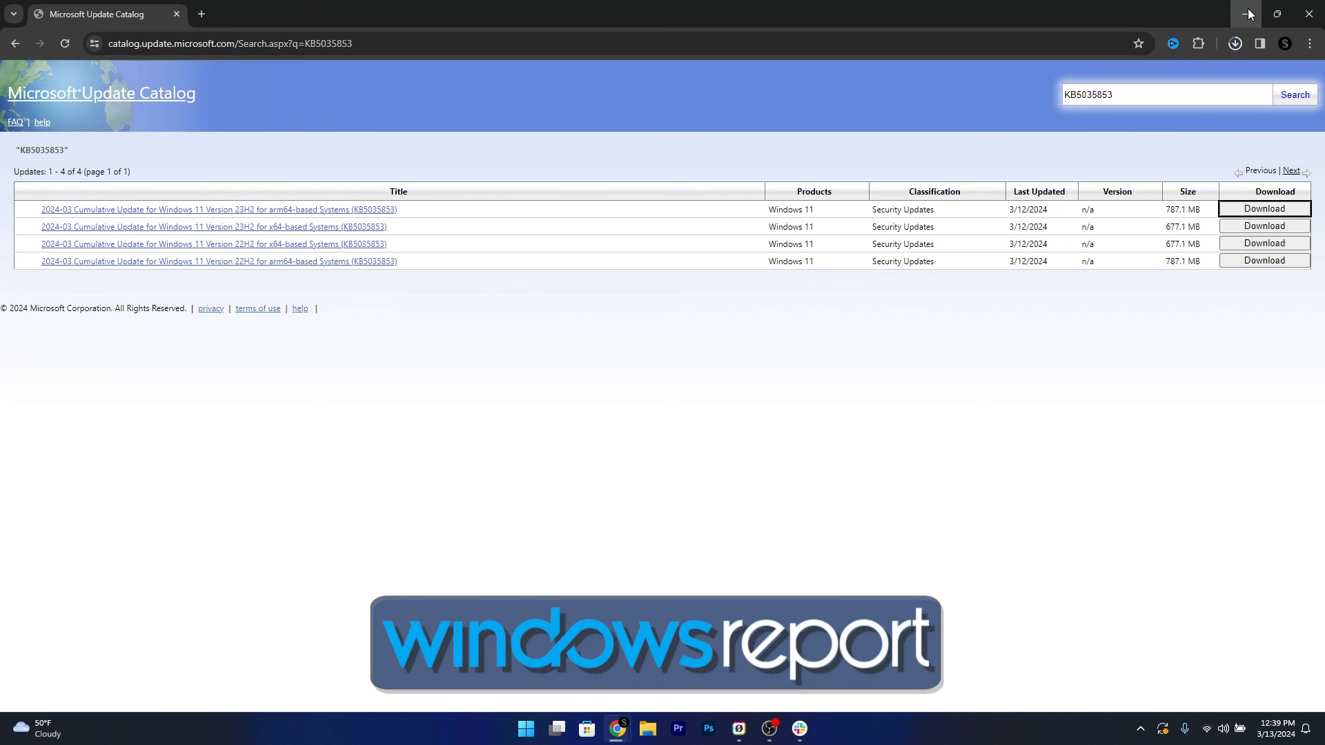